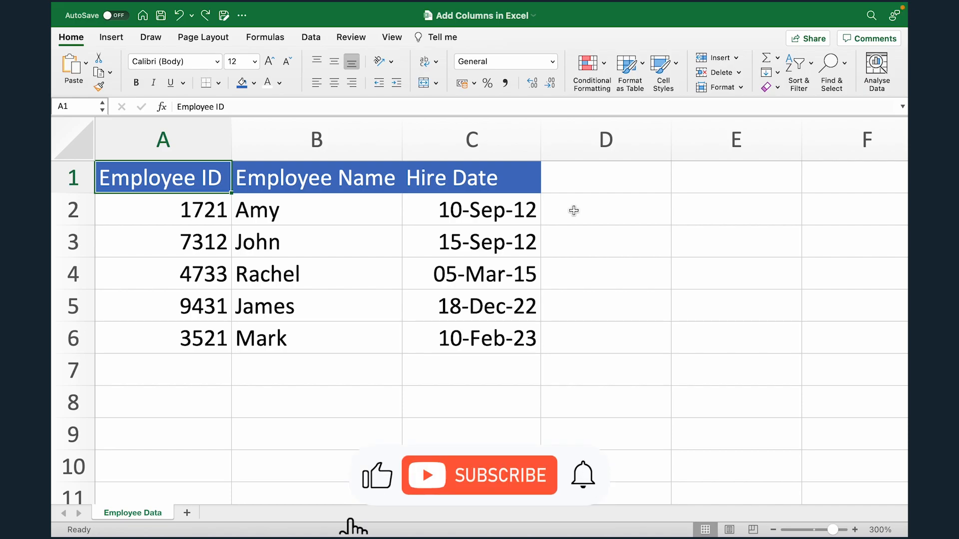
- Explore selecting the Employee Name and Hire Date columns and the Hire Date shortcut menu without inserting
{"action": "left_click", "coordinate": [479, 475]}
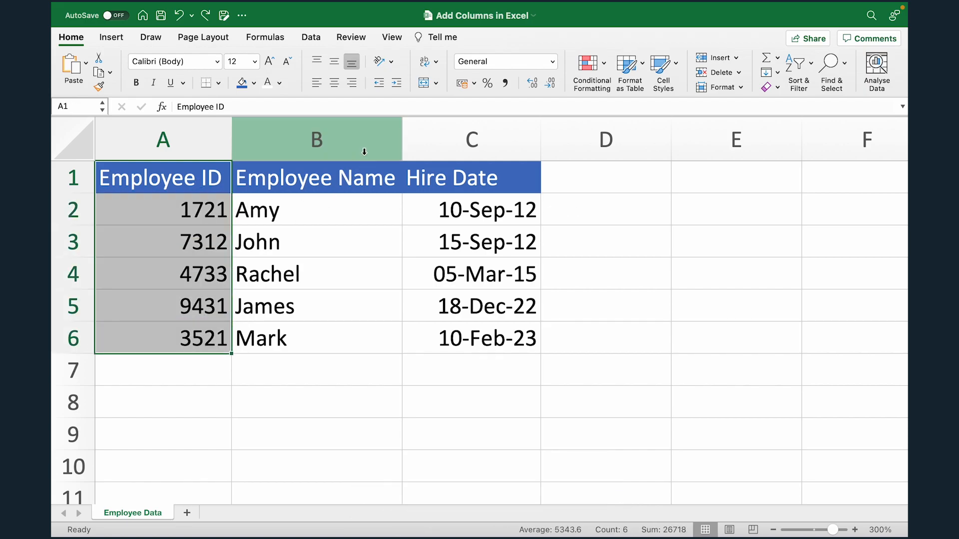
{"action": "left_click", "coordinate": [471, 140]}
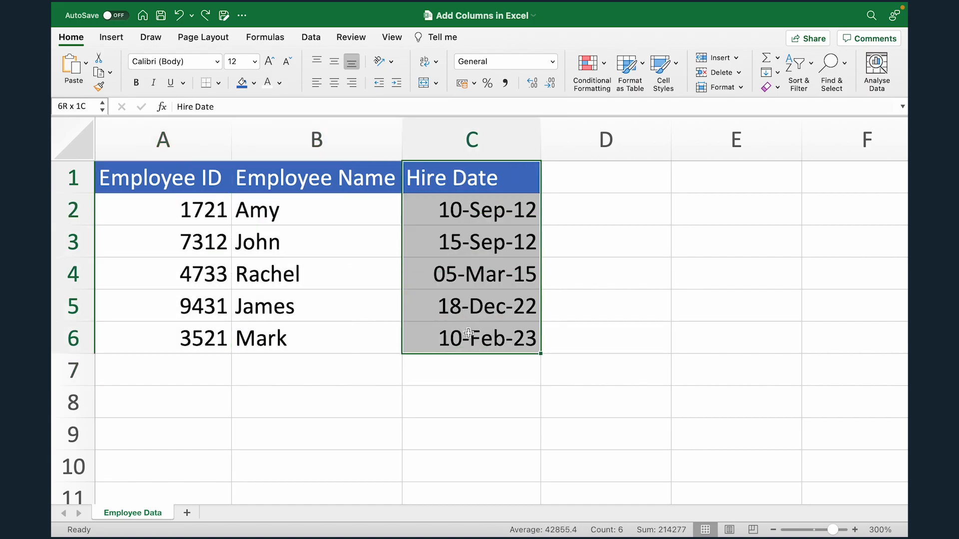
{"action": "left_click", "coordinate": [605, 177]}
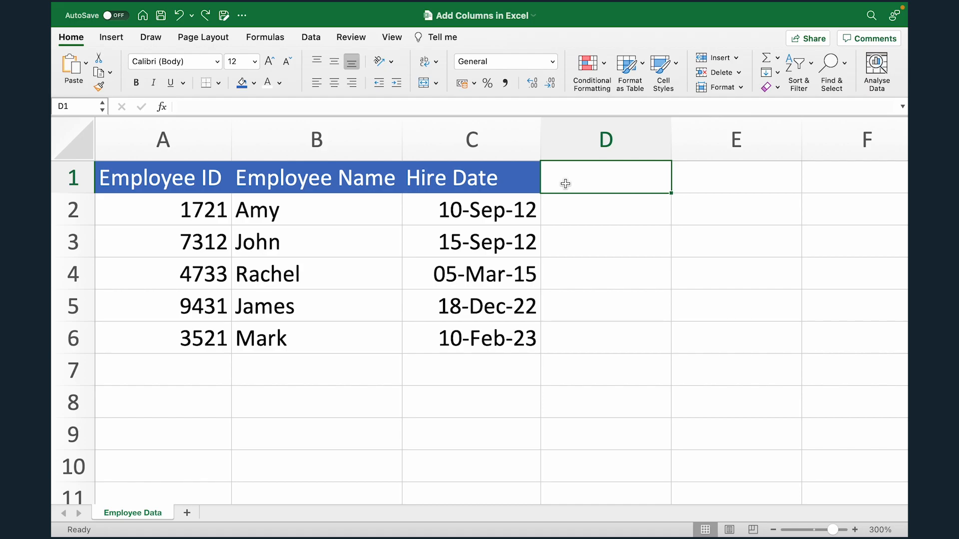
{"action": "mouse_move", "coordinate": [316, 139]}
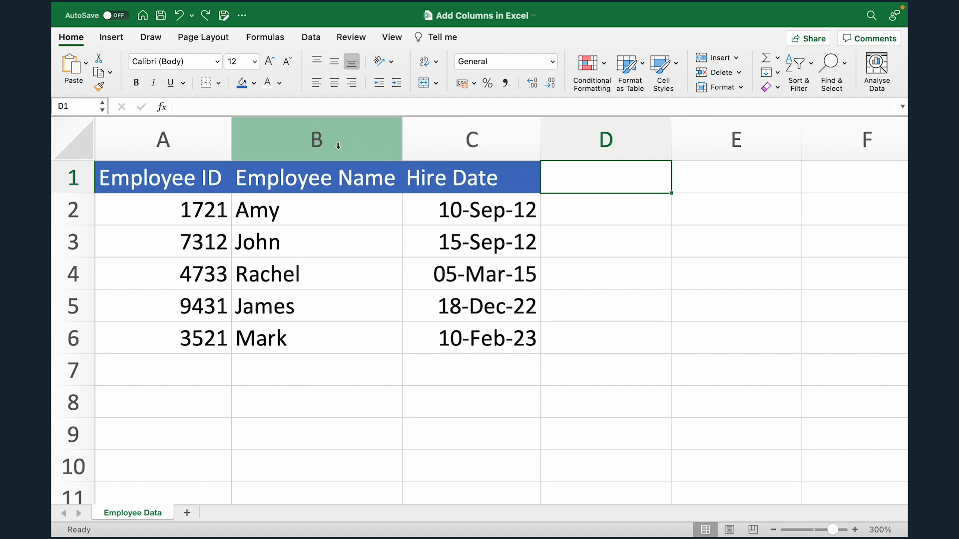
{"action": "left_click", "coordinate": [317, 140]}
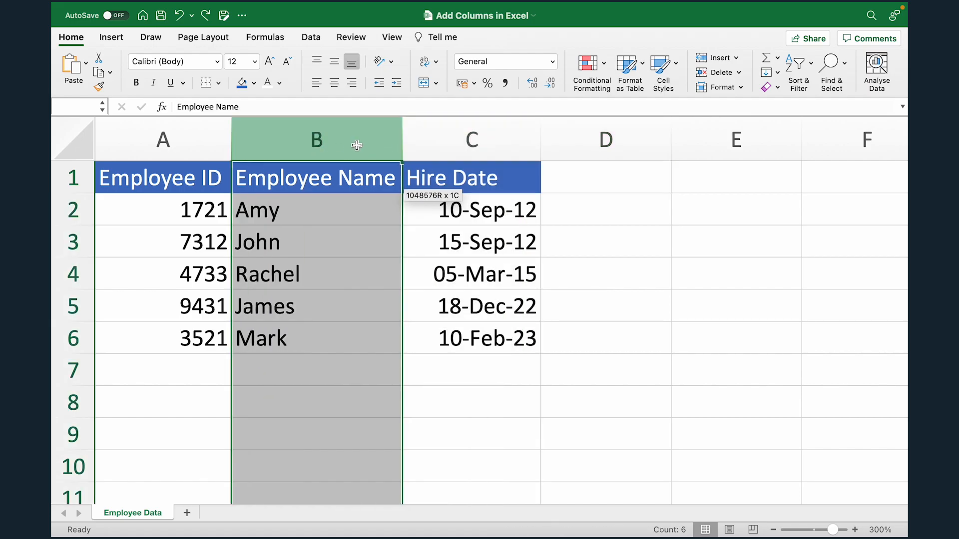
{"action": "left_click", "coordinate": [471, 139]}
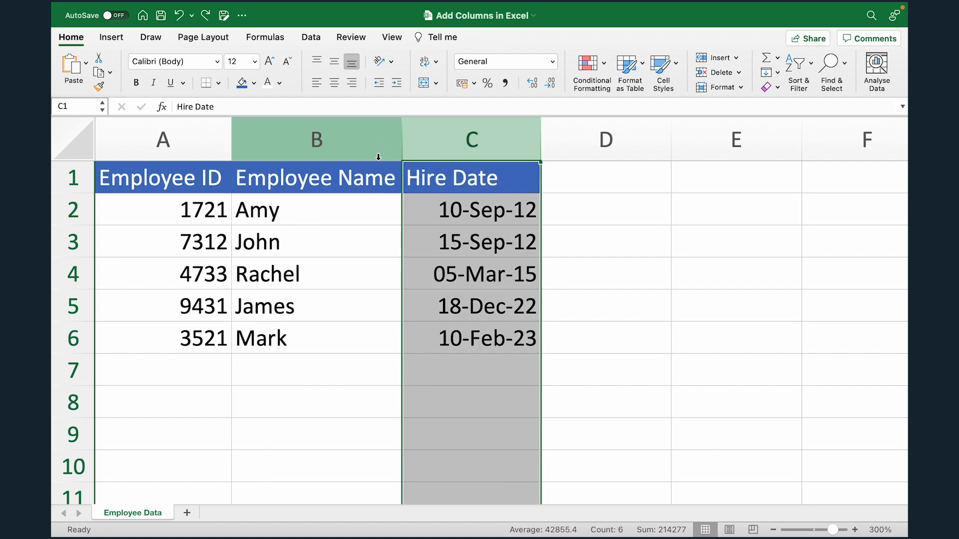
{"action": "left_click", "coordinate": [315, 177]}
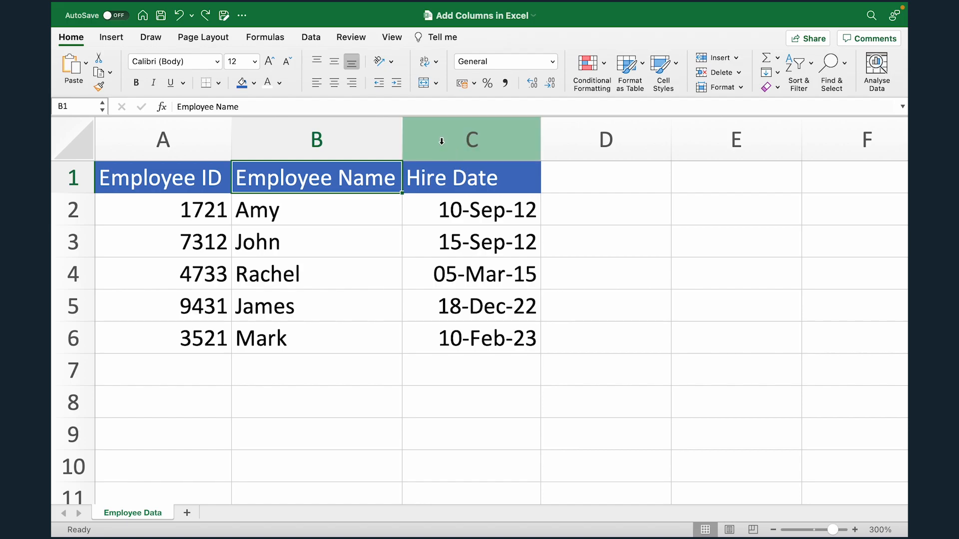
{"action": "left_click", "coordinate": [470, 140]}
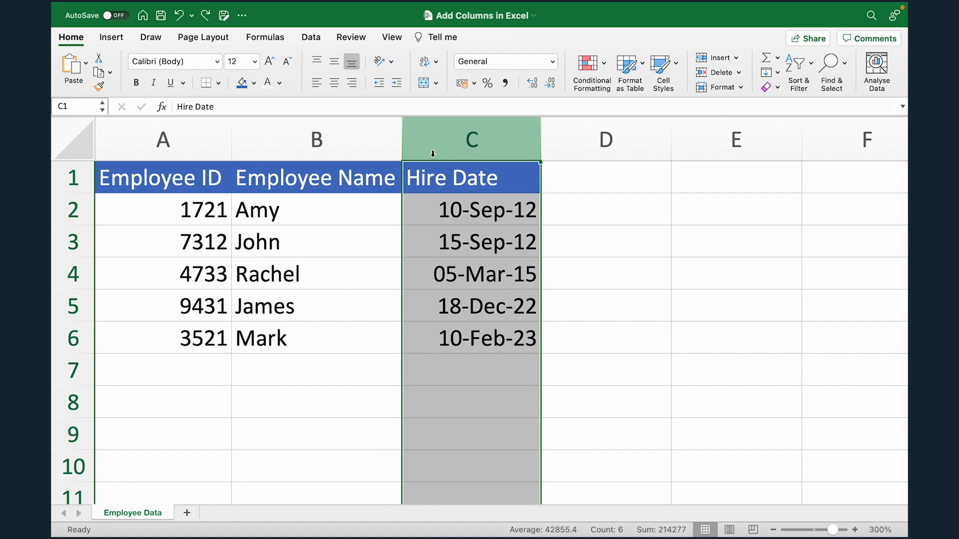
{"action": "right_click", "coordinate": [470, 139]}
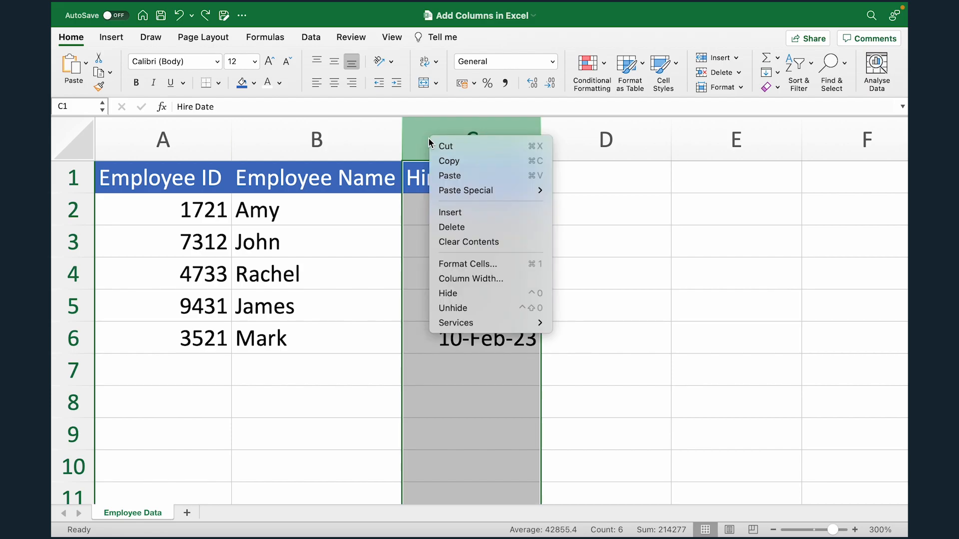
{"action": "left_click", "coordinate": [450, 212]}
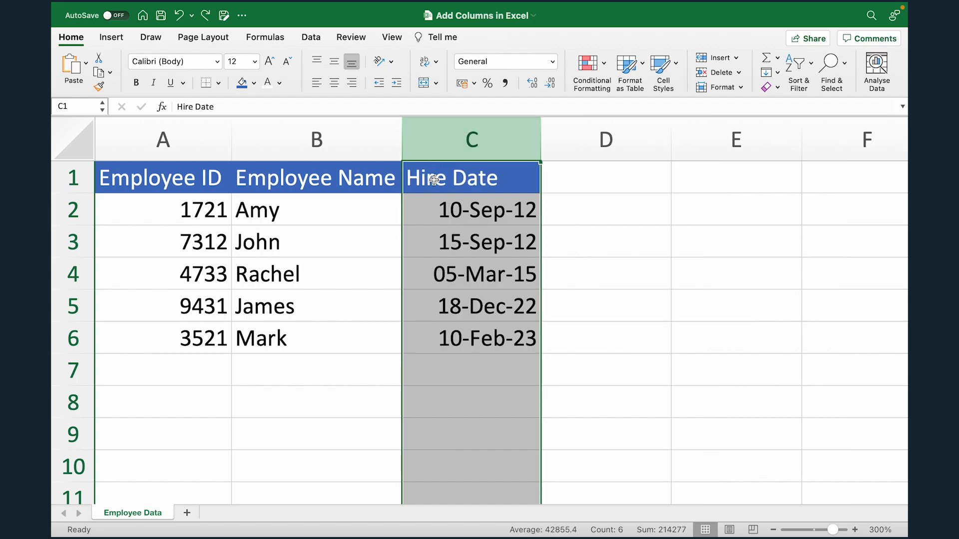
- Insert a whole blank column before Hire Date via the Hire Date cell's Insert > Entire Column option
{"action": "left_click", "coordinate": [470, 178]}
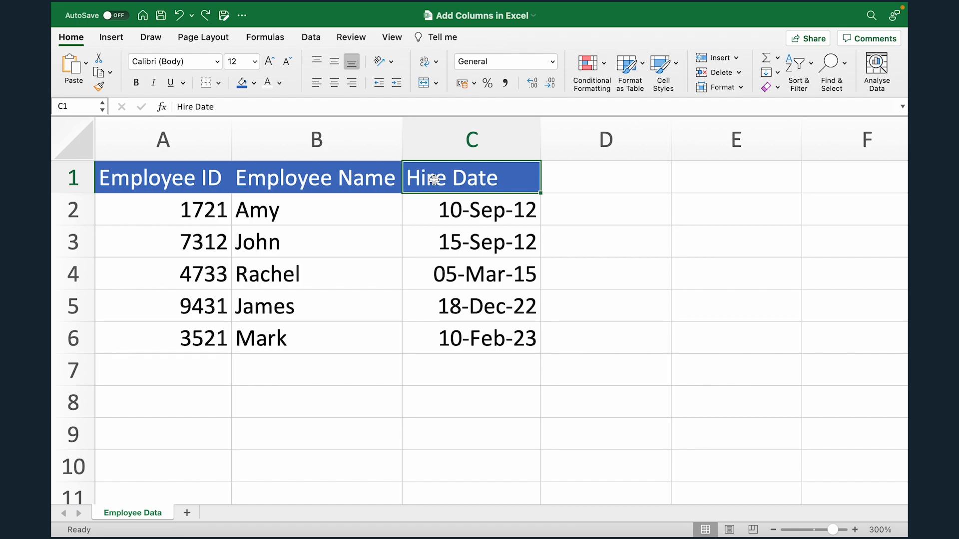
{"action": "right_click", "coordinate": [451, 177]}
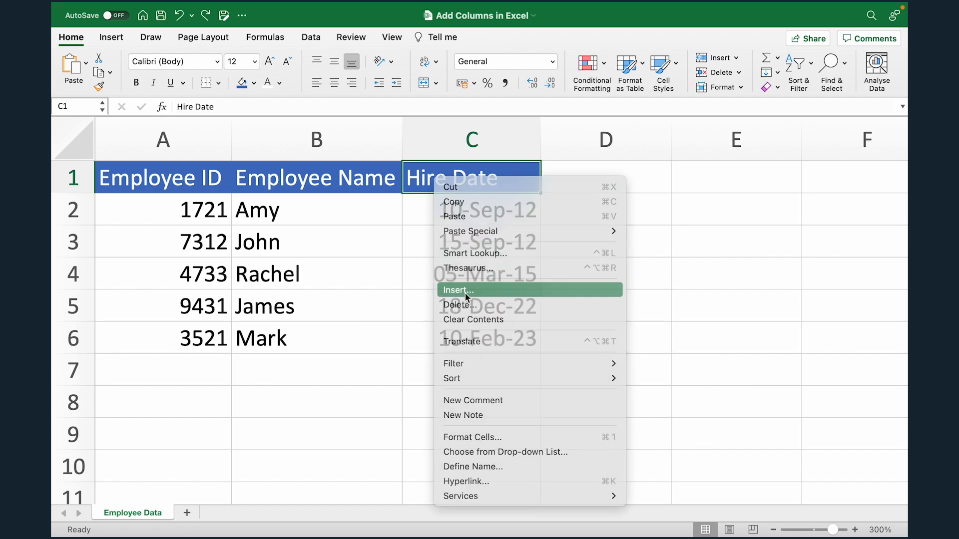
{"action": "left_click", "coordinate": [457, 289]}
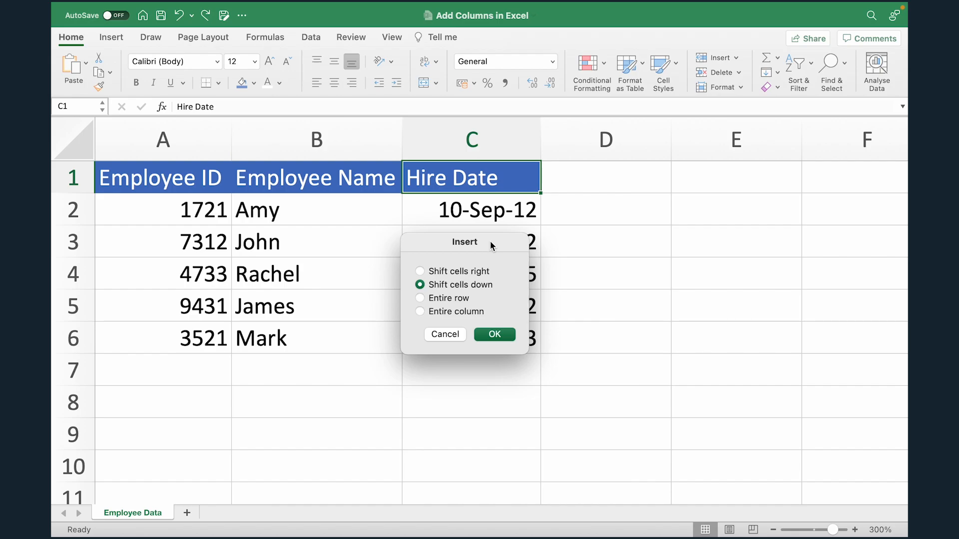
{"action": "mouse_move", "coordinate": [466, 313]}
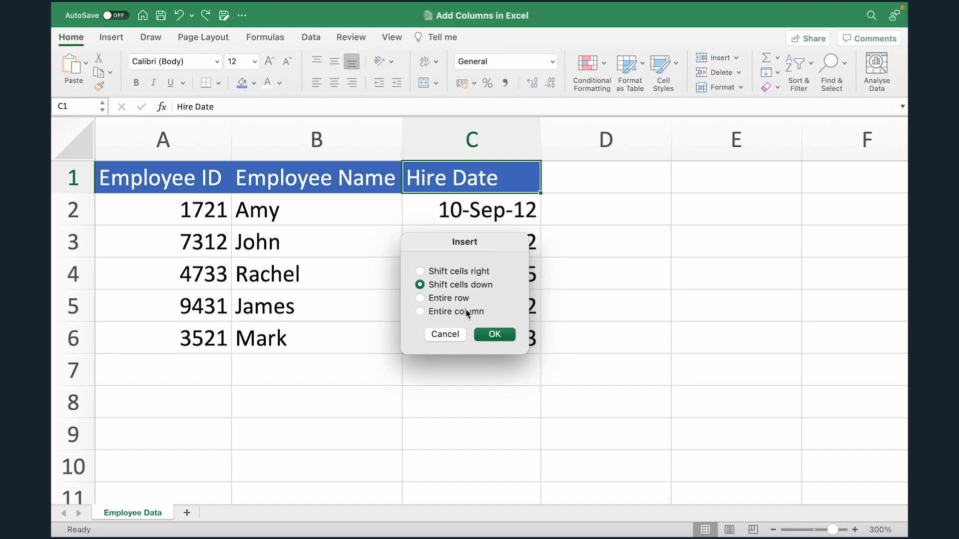
{"action": "left_click", "coordinate": [493, 335]}
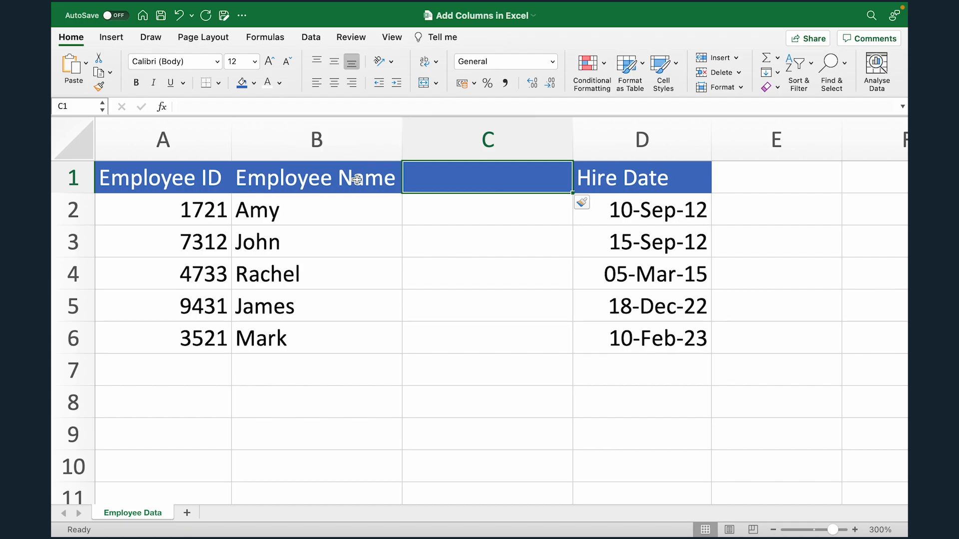
{"action": "mouse_move", "coordinate": [451, 164]}
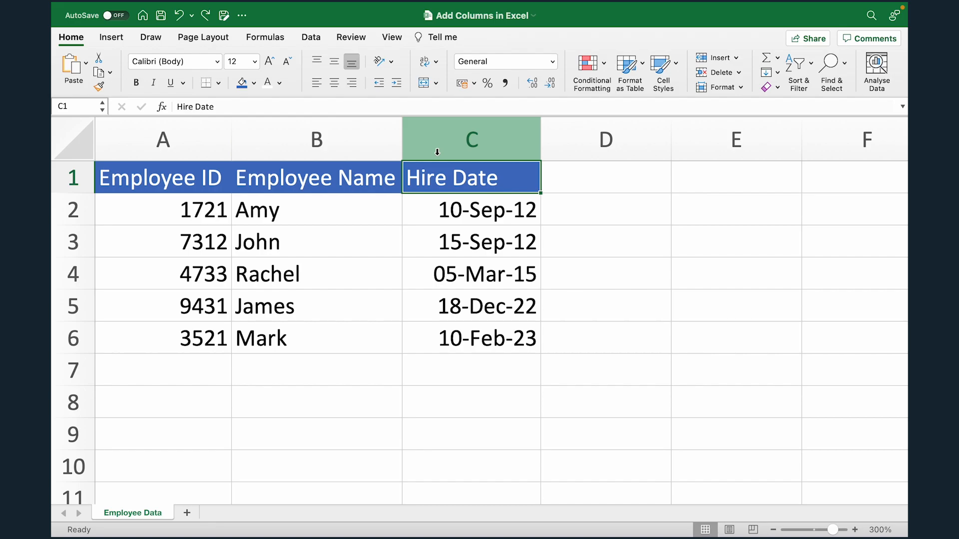
- Insert a blank column before Hire Date with Ctrl+Shift+Plus on the selected column, then review its shortcut menu
{"action": "left_click", "coordinate": [471, 139]}
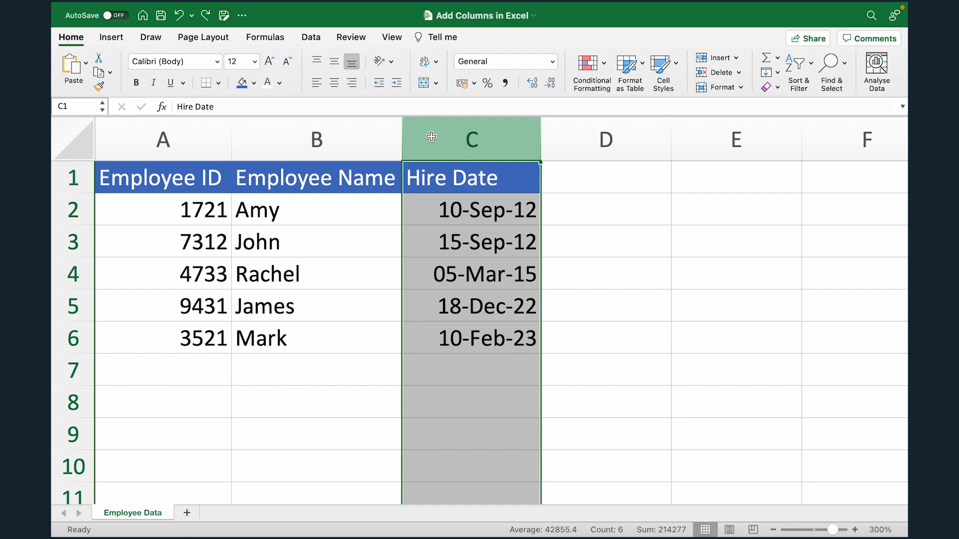
{"action": "key", "text": "ctrl+shift+plus"}
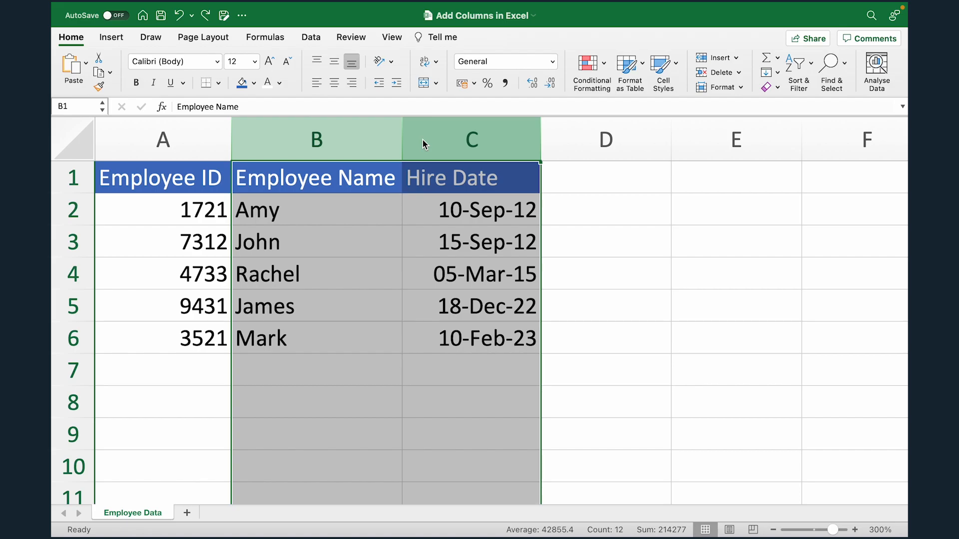
{"action": "left_click", "coordinate": [470, 140]}
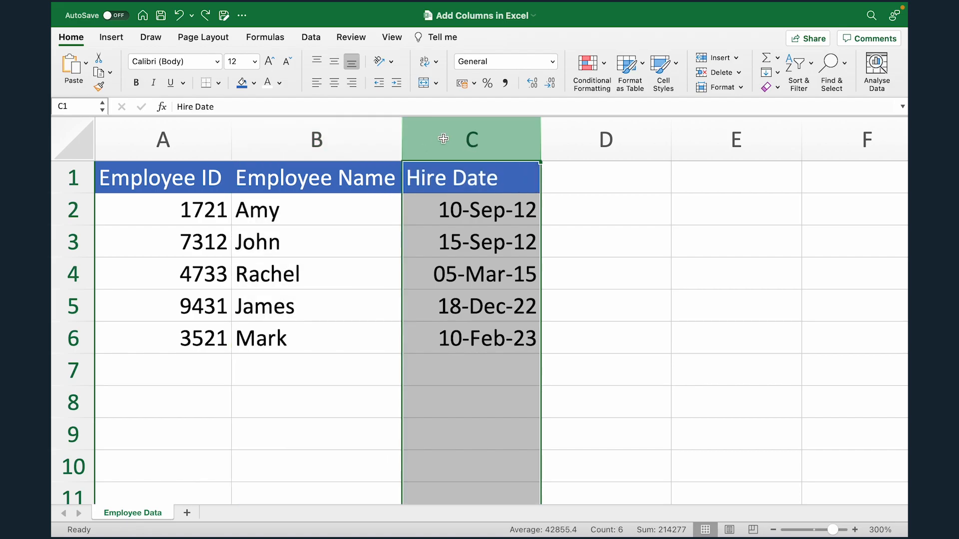
{"action": "right_click", "coordinate": [470, 139]}
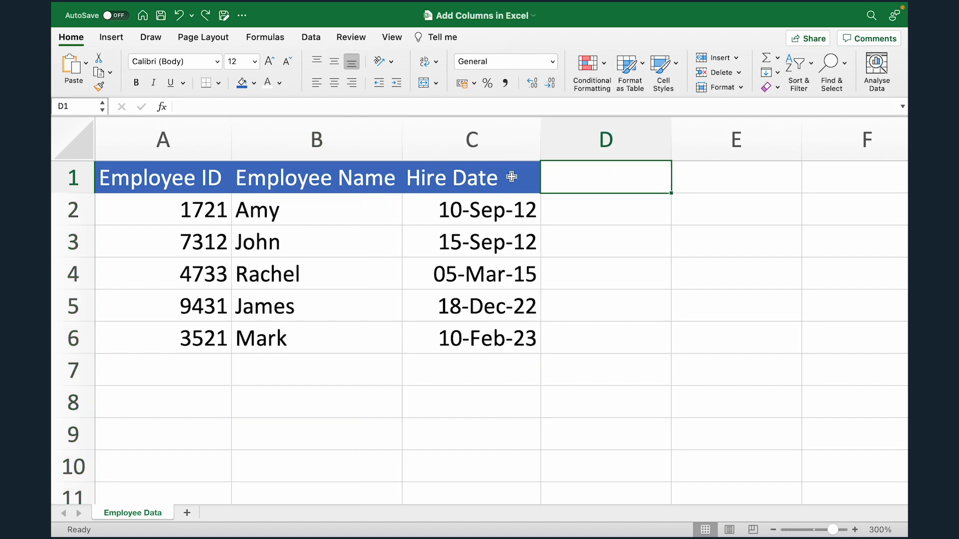
- Insert a blank column before Hire Date using Home > Insert > Insert Sheet Columns from cell C1
{"action": "left_click", "coordinate": [470, 178]}
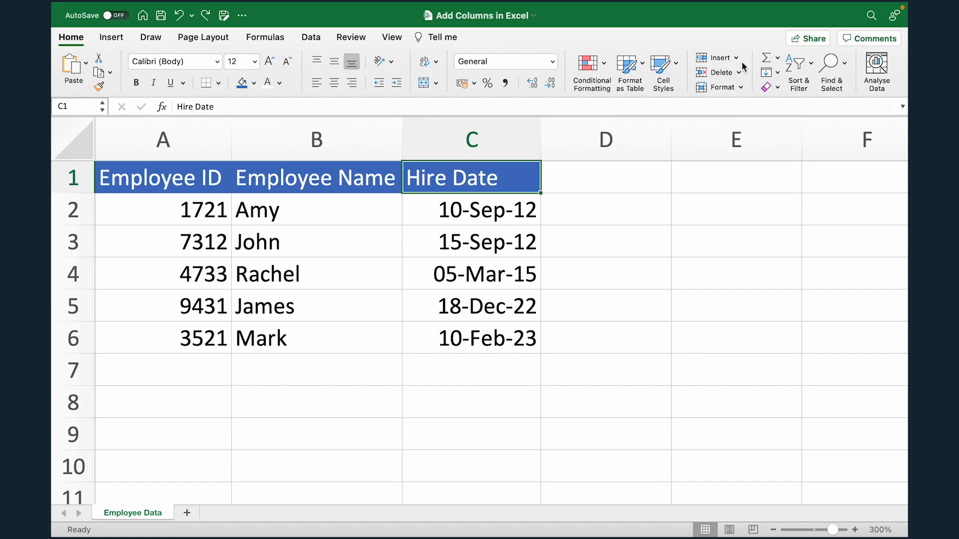
{"action": "left_click", "coordinate": [736, 58]}
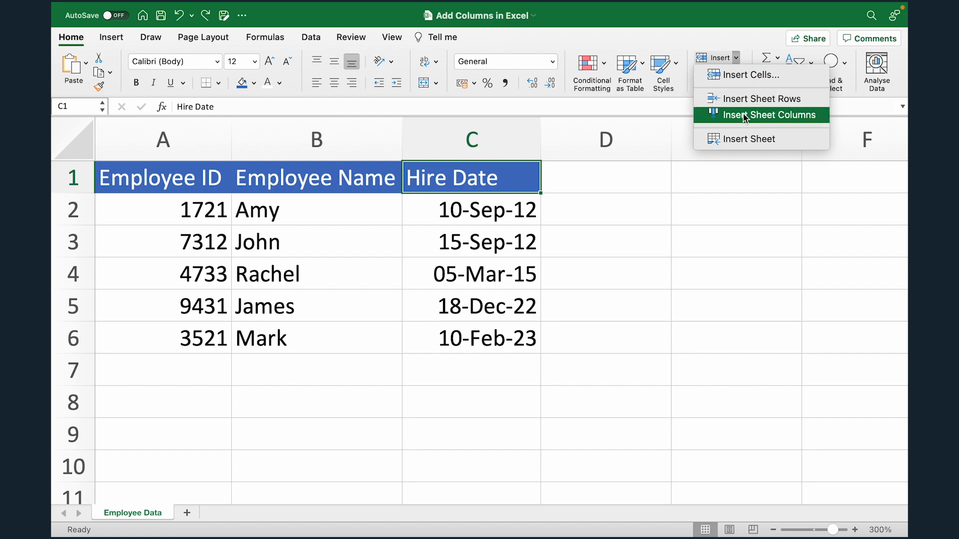
{"action": "left_click", "coordinate": [767, 115]}
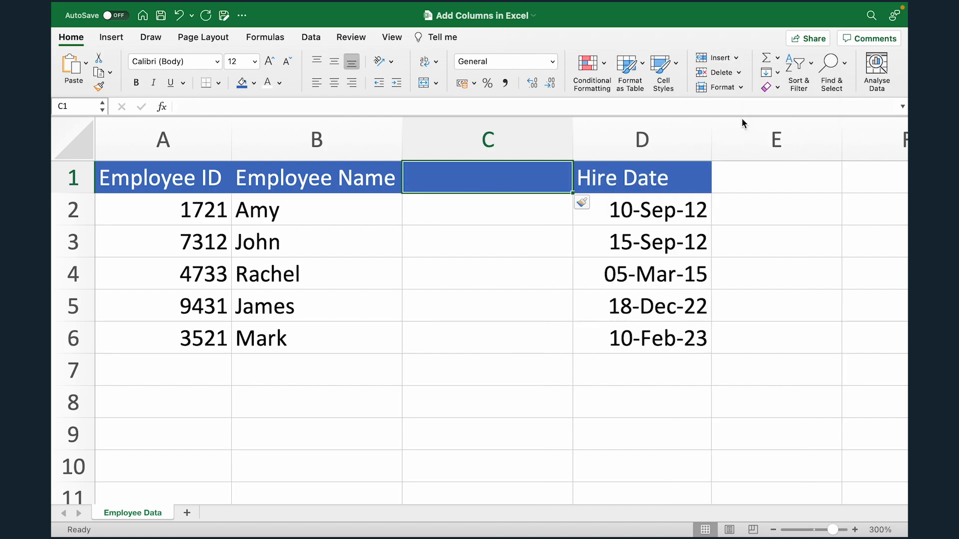